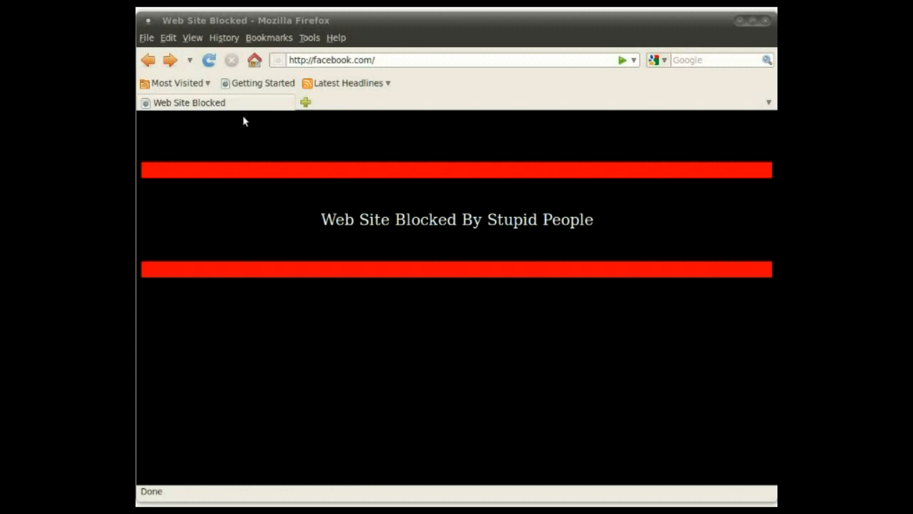
mouse_move(668, 297)
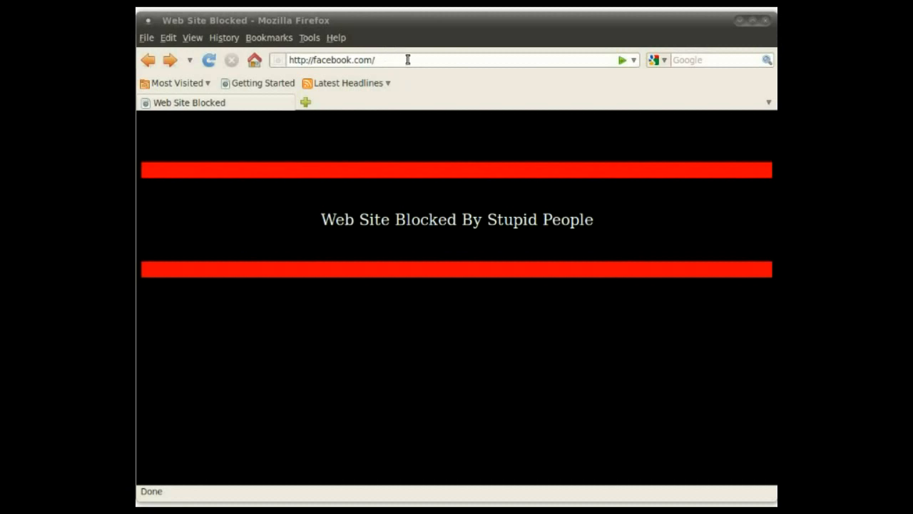
Open Firefox Preferences and the Connection Settings dialog under Advanced > Network
click(191, 37)
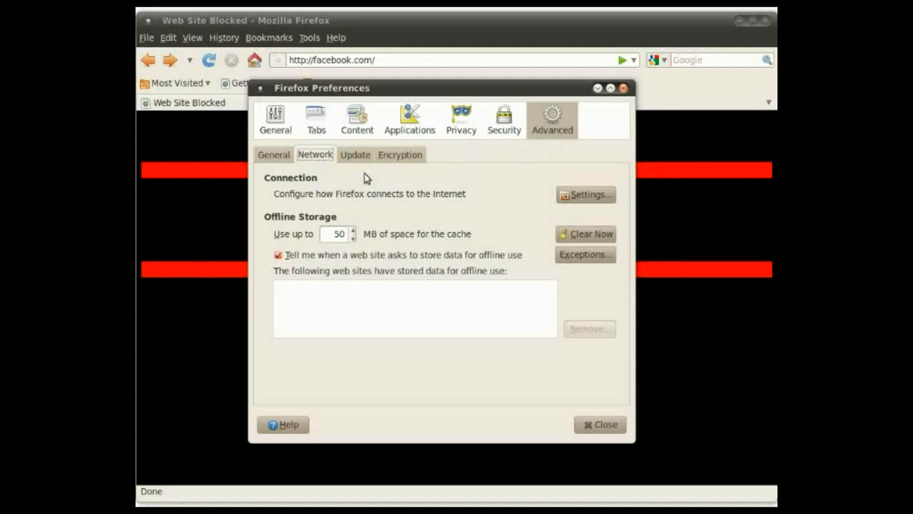
click(585, 194)
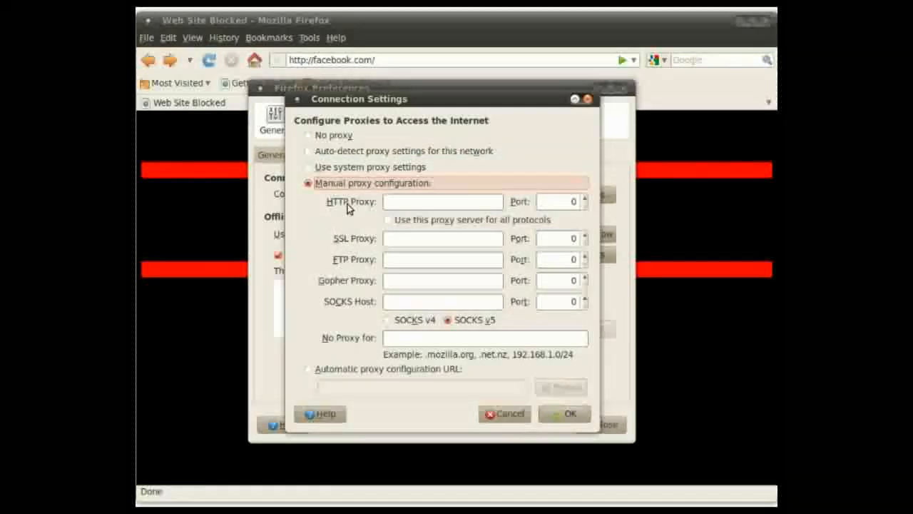
Switch the connection from no proxy to manual proxy configuration
click(307, 135)
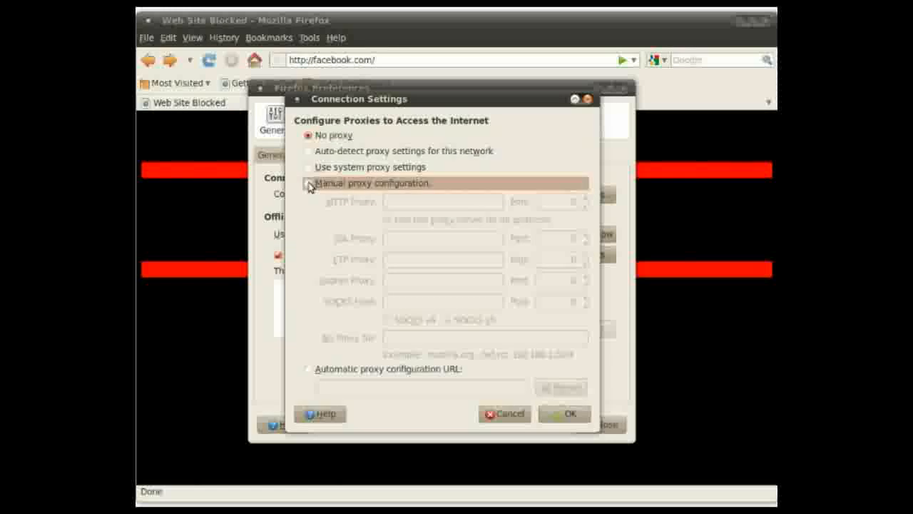
click(308, 183)
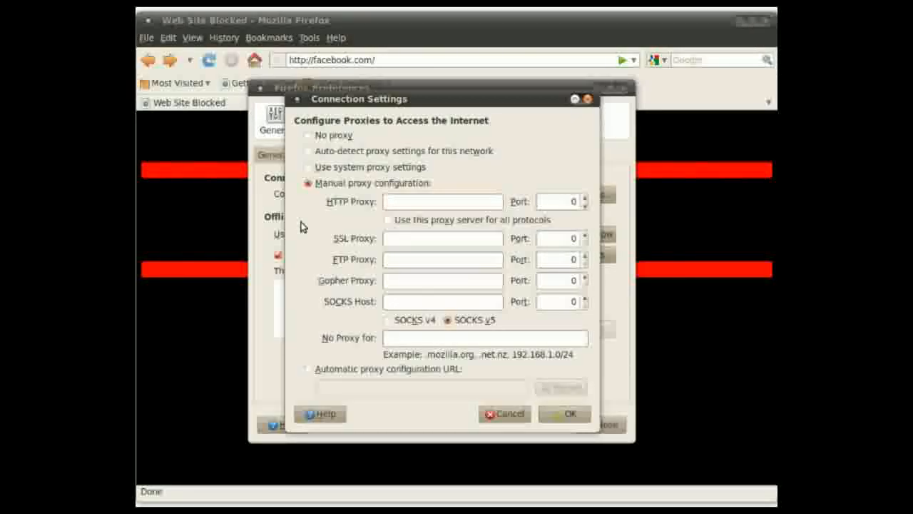
click(442, 202)
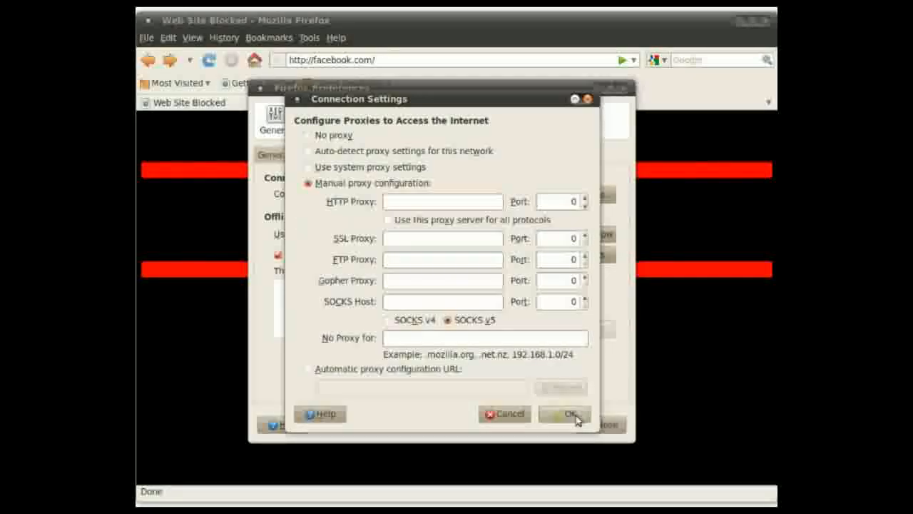
Confirm the proxy settings, close Preferences, and reload facebook.com
click(565, 413)
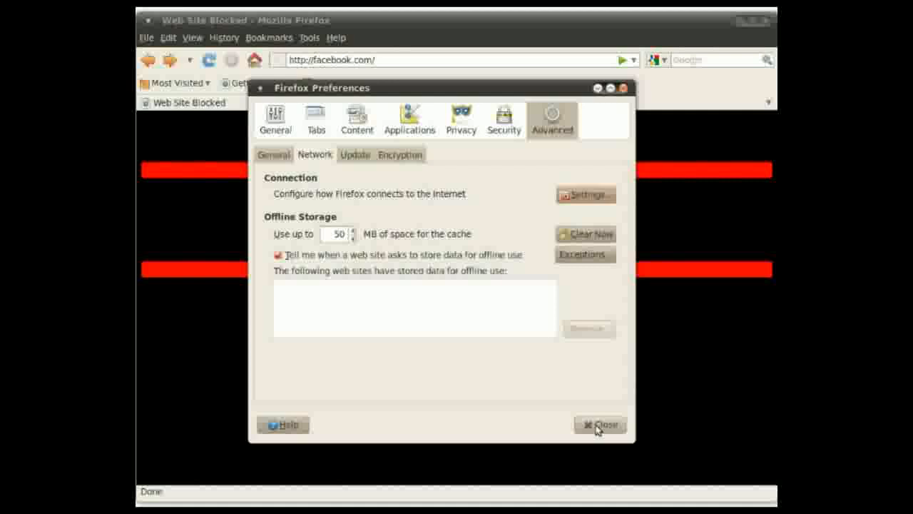
click(599, 425)
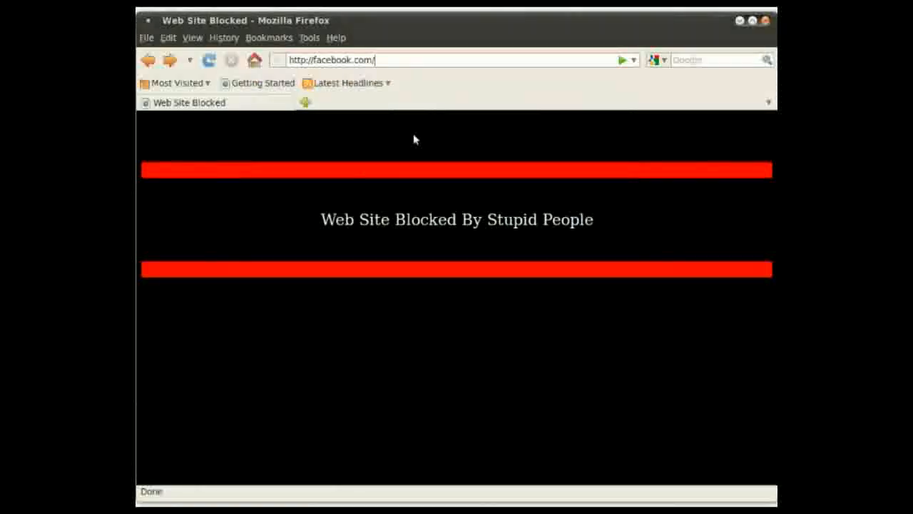
click(622, 59)
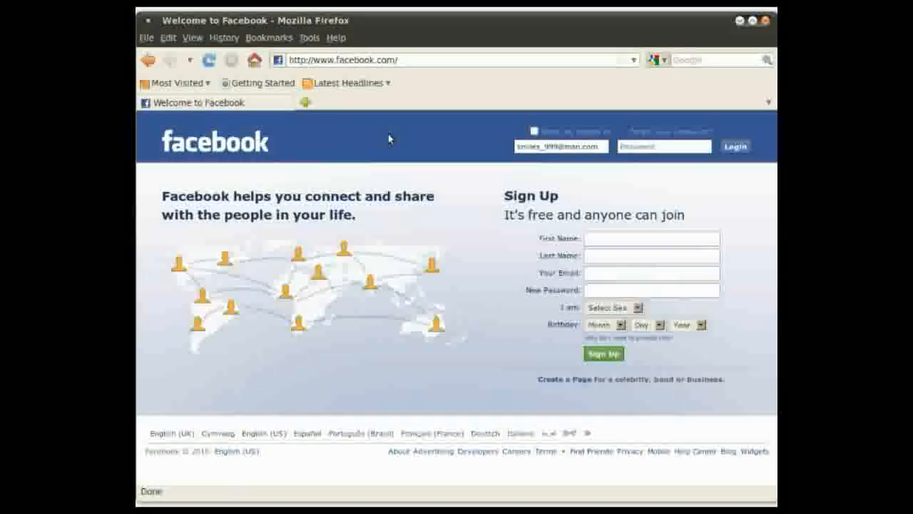
mouse_move(485, 314)
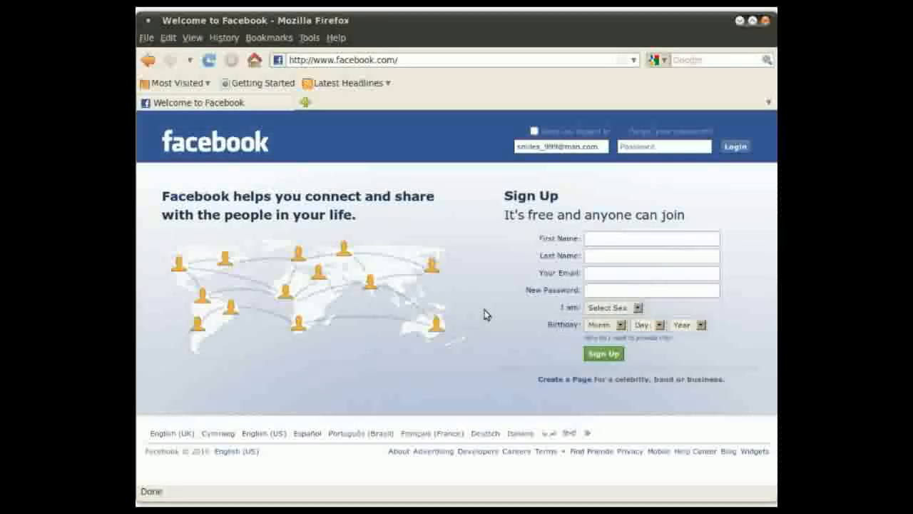
mouse_move(504, 305)
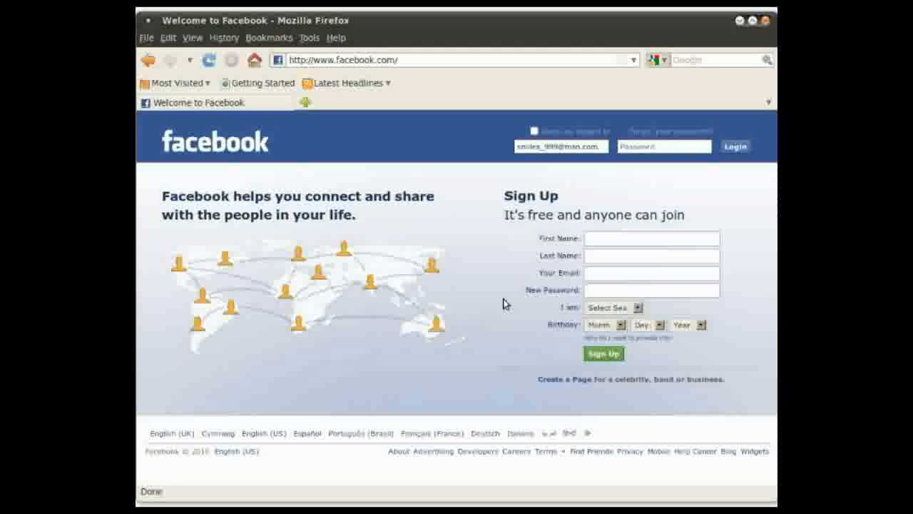